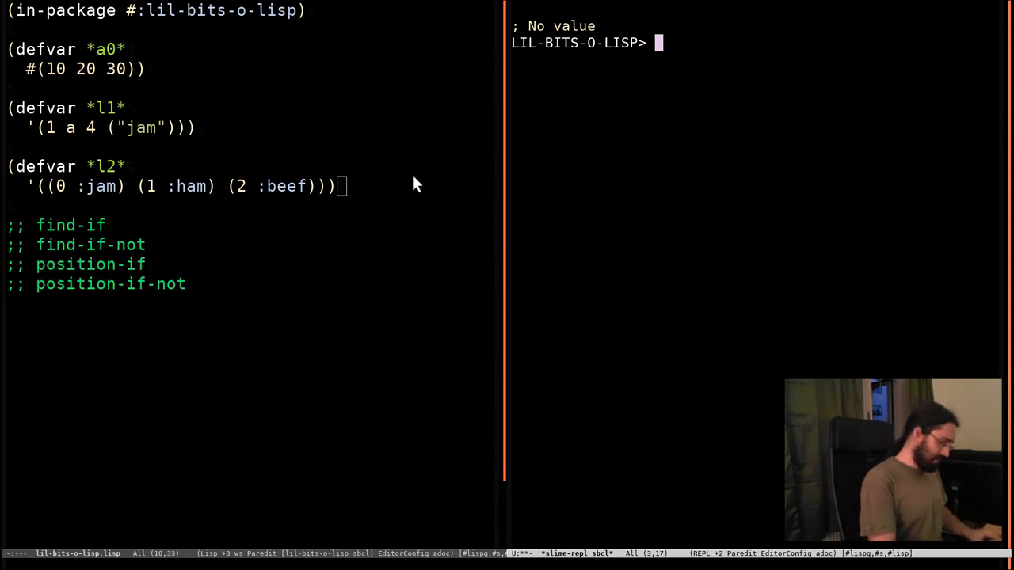
Evaluate (oddp 0) in the SLIME REPL.
text((oddp)
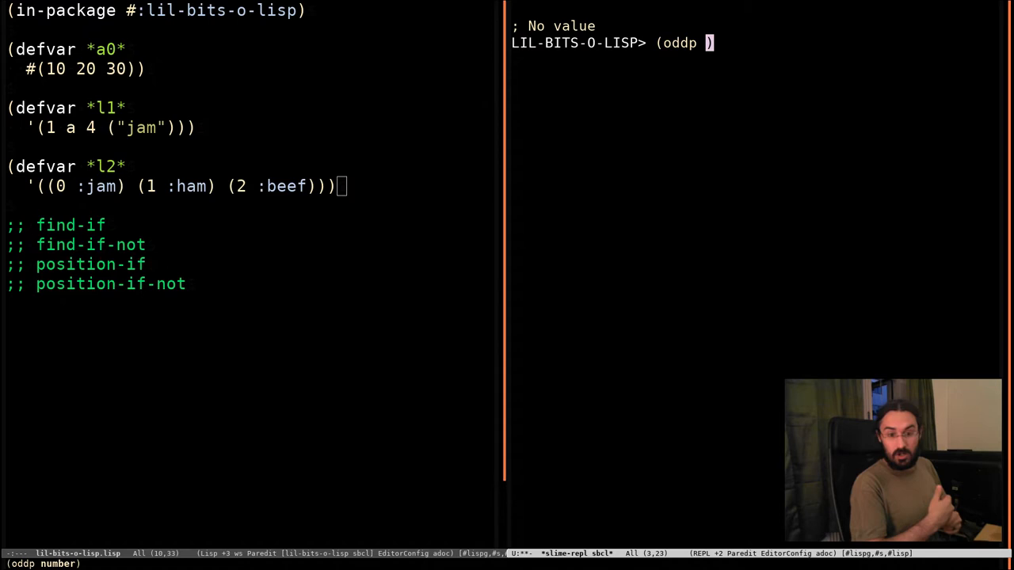
text(0)
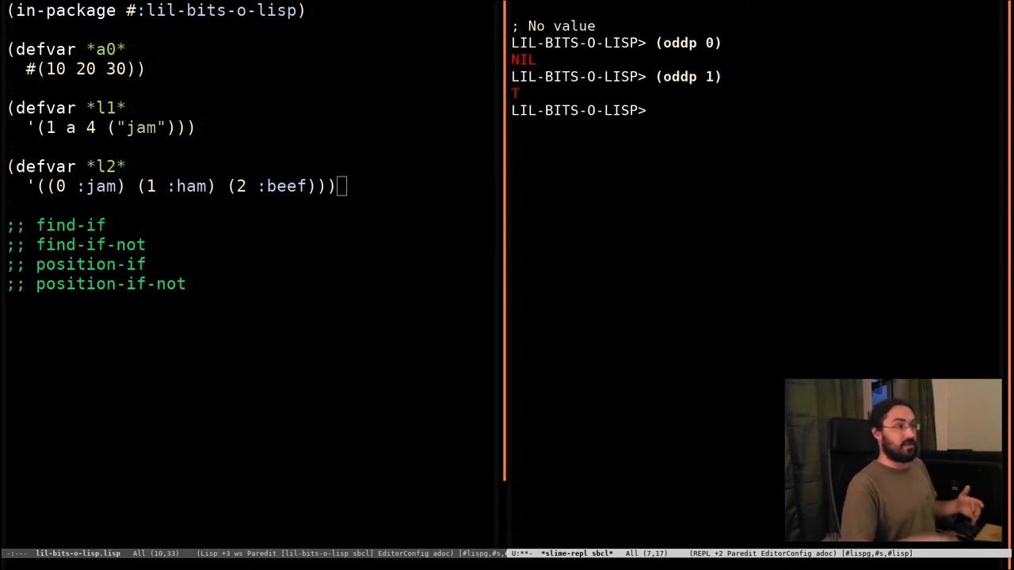
mouse_move(676, 50)
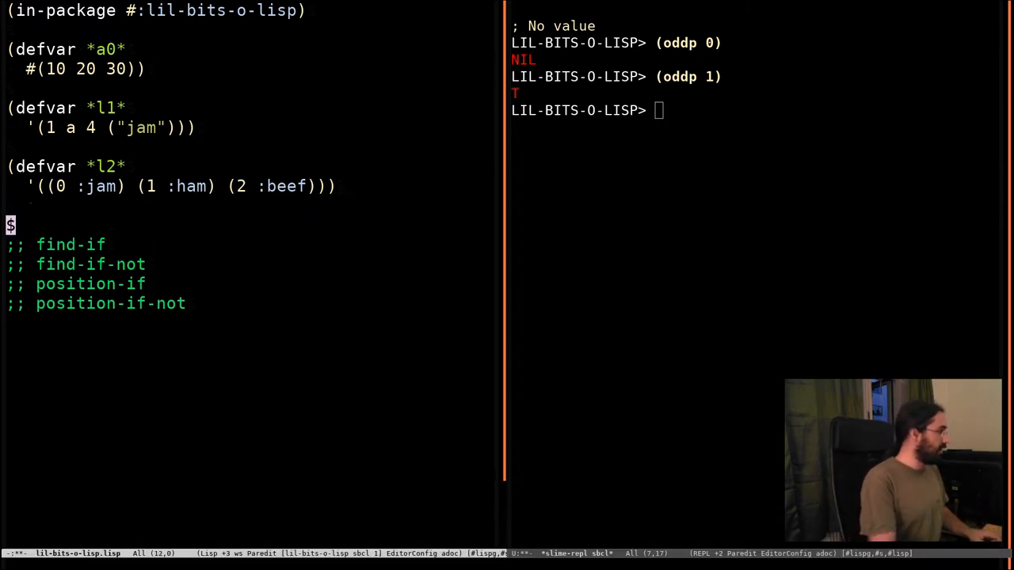
Write (defvar *our-even* (complement #'oddp)) in the Lisp file.
text((defvar)
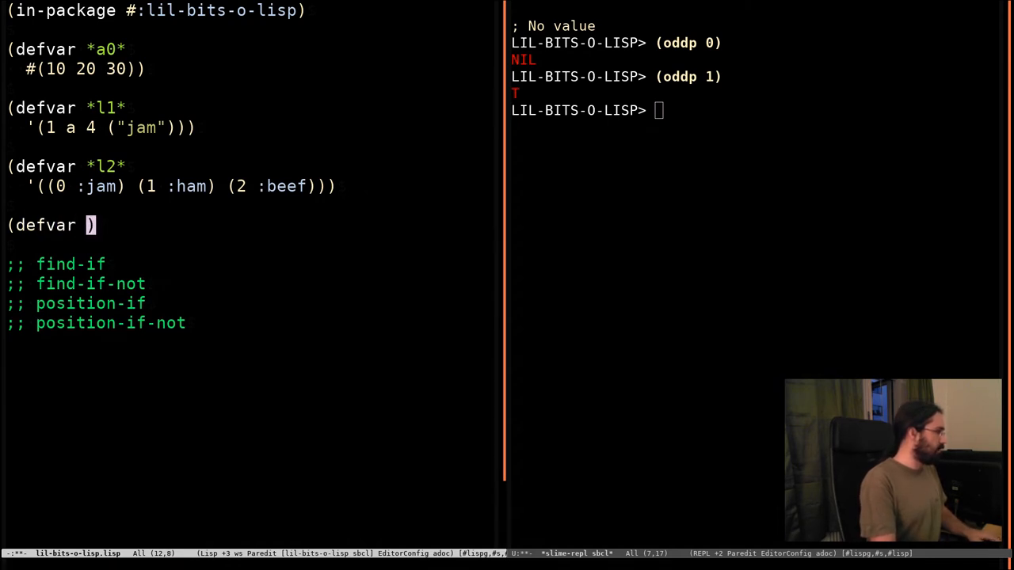
text(*our-even*)
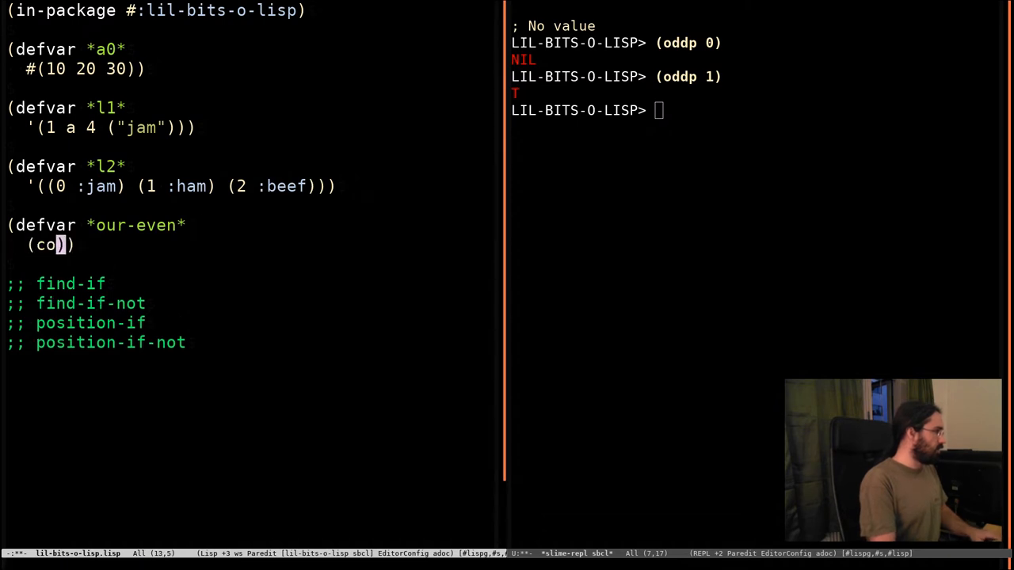
text(mplement)
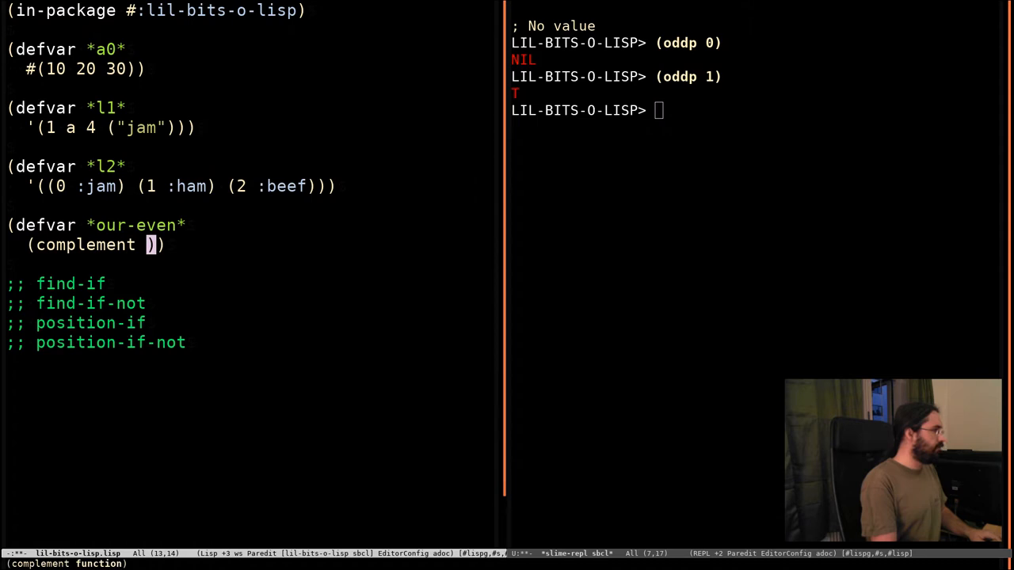
text(#'od)
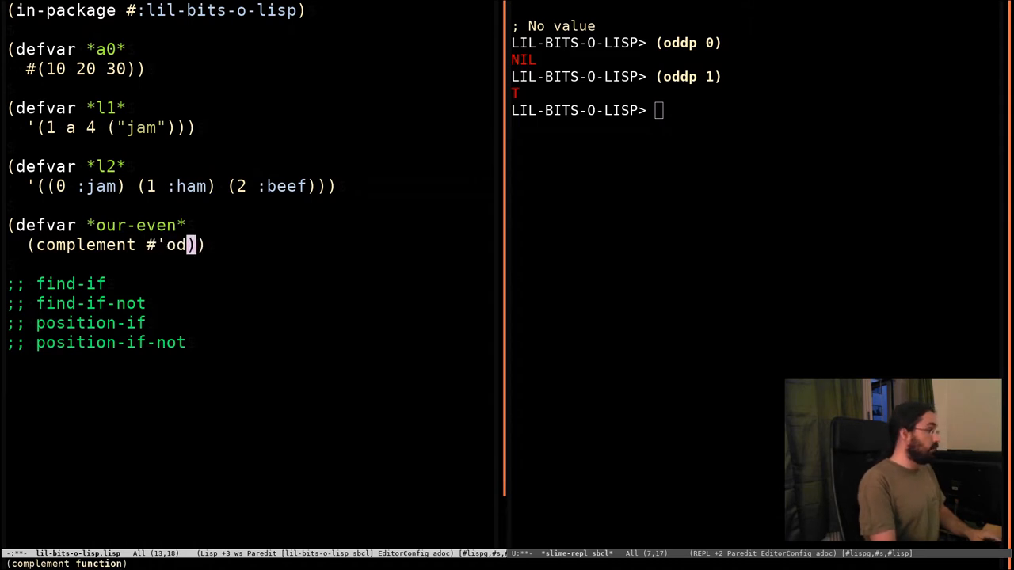
text(p)
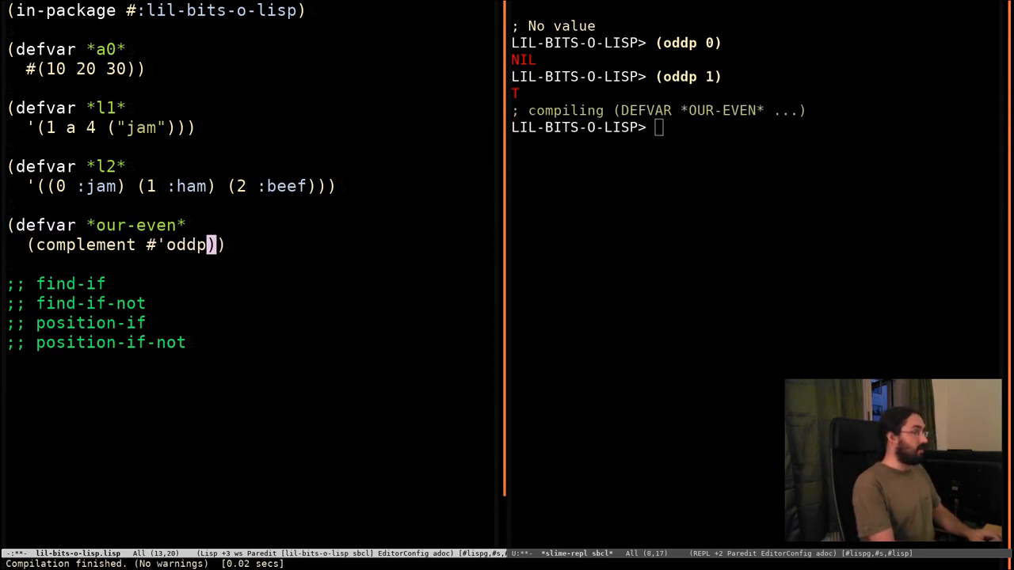
text(*our)
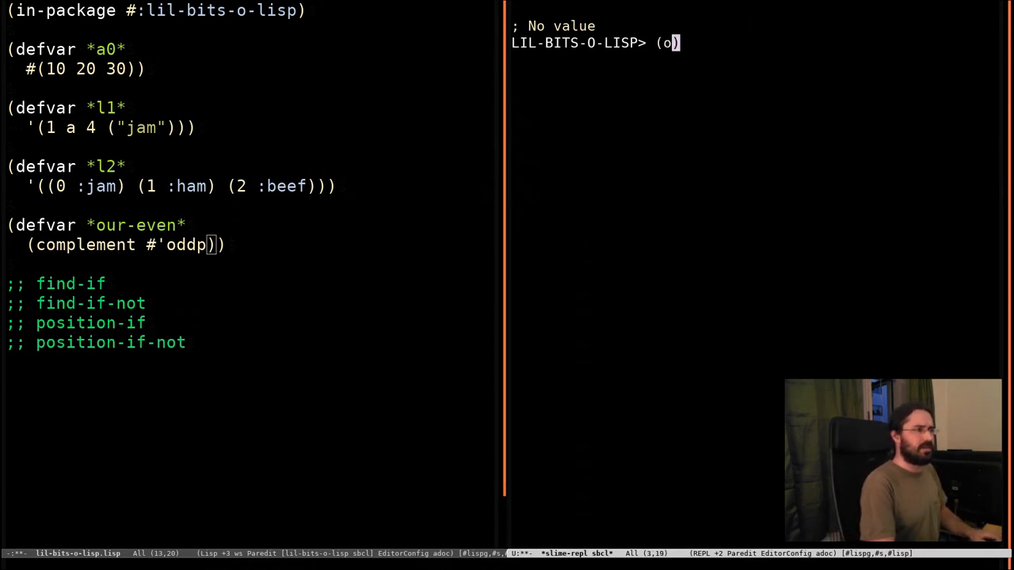
Evaluate (oddp 0), (funcall *our-even* 0) and (oddp 1) in the REPL.
text(ddp 0)
text(()
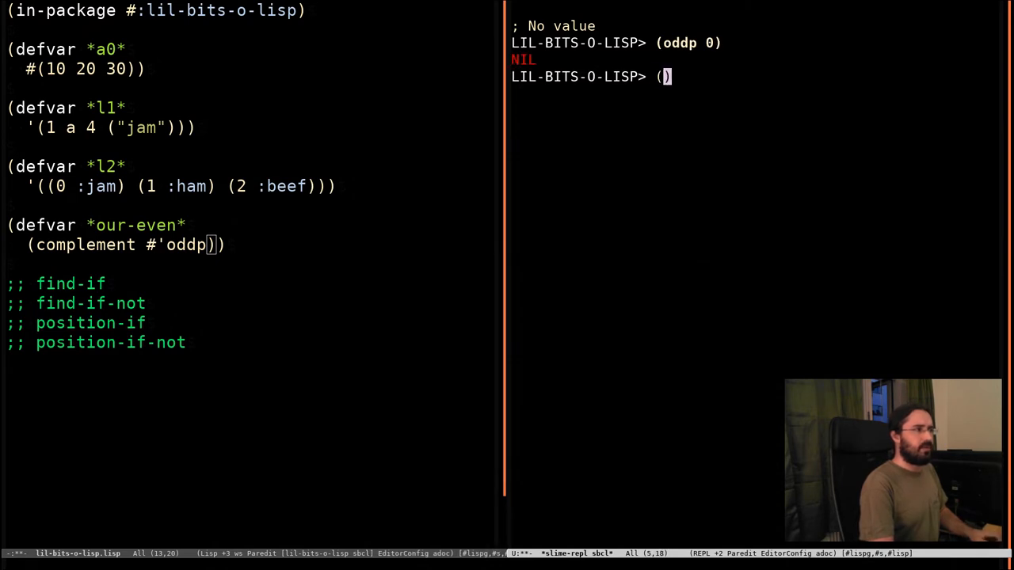
text(funcall *our-even* 0)
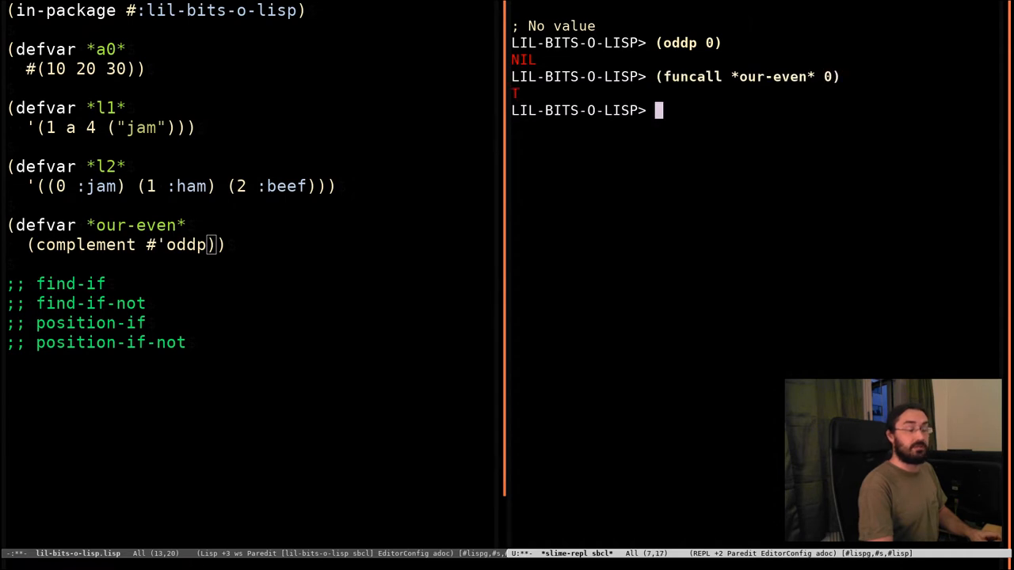
text((oddp 0))
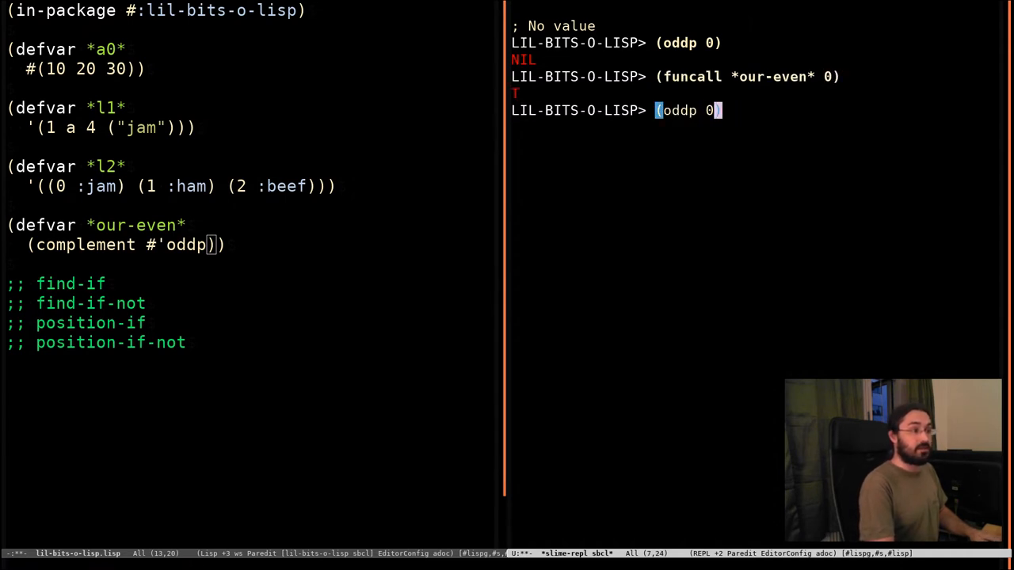
key(Return)
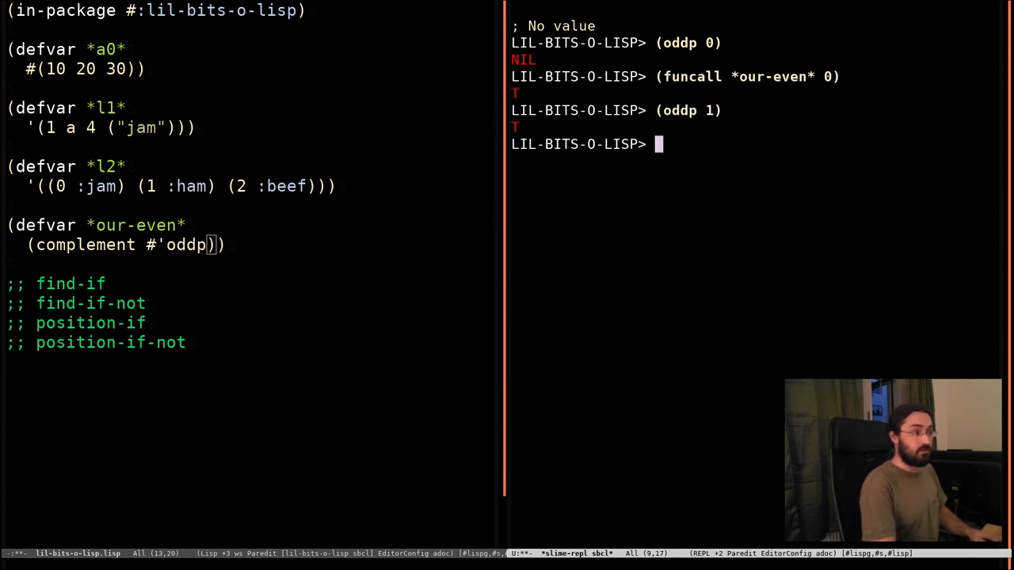
text((oddp 1))
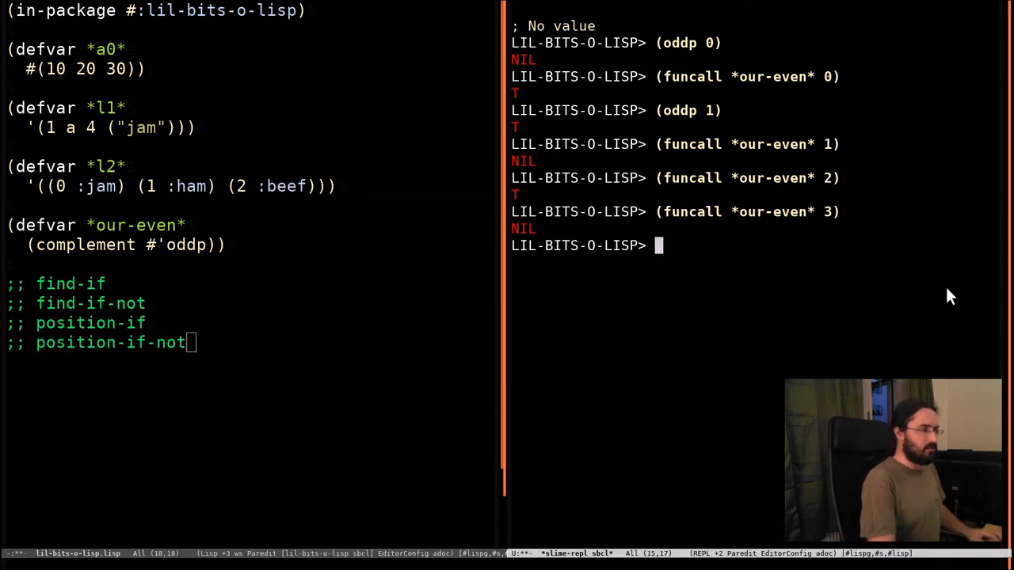
Type (defun is-jam (x) (equal x :jam)) in the Lisp buffer.
text(()
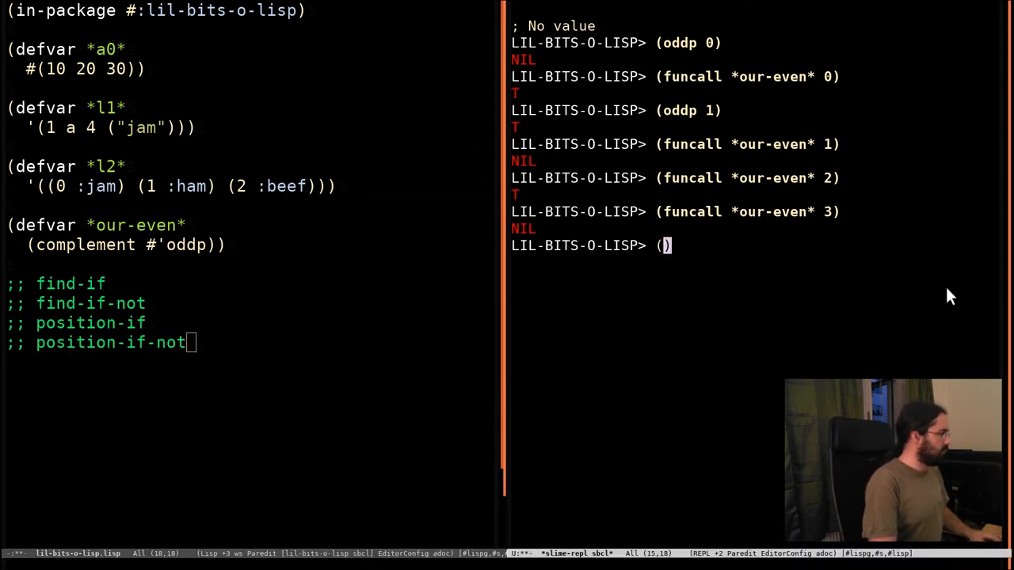
key(BackSpace)
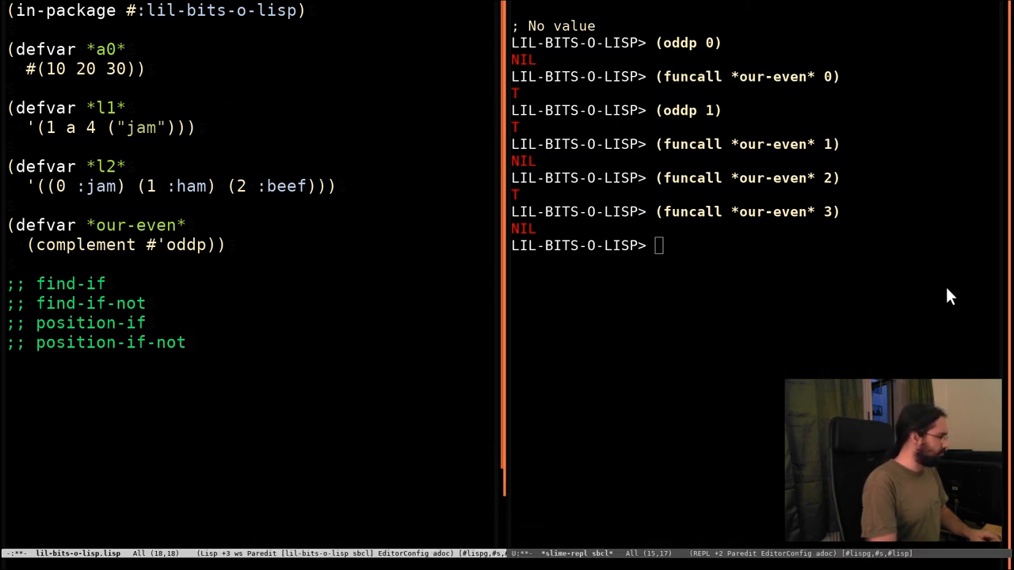
text((defun)
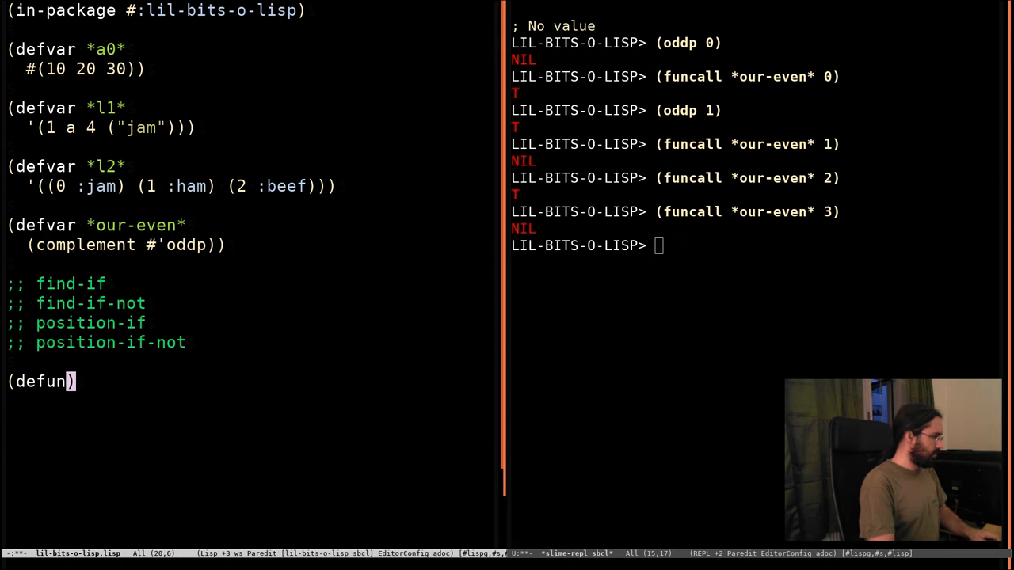
text(is-jam (x)
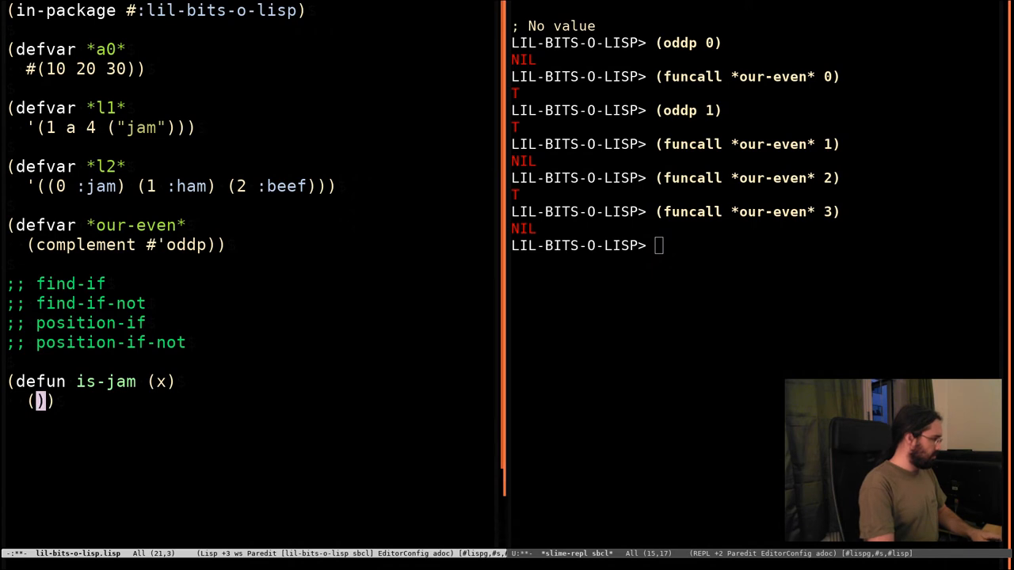
text(equal x :jam)
click(757, 245)
text(()
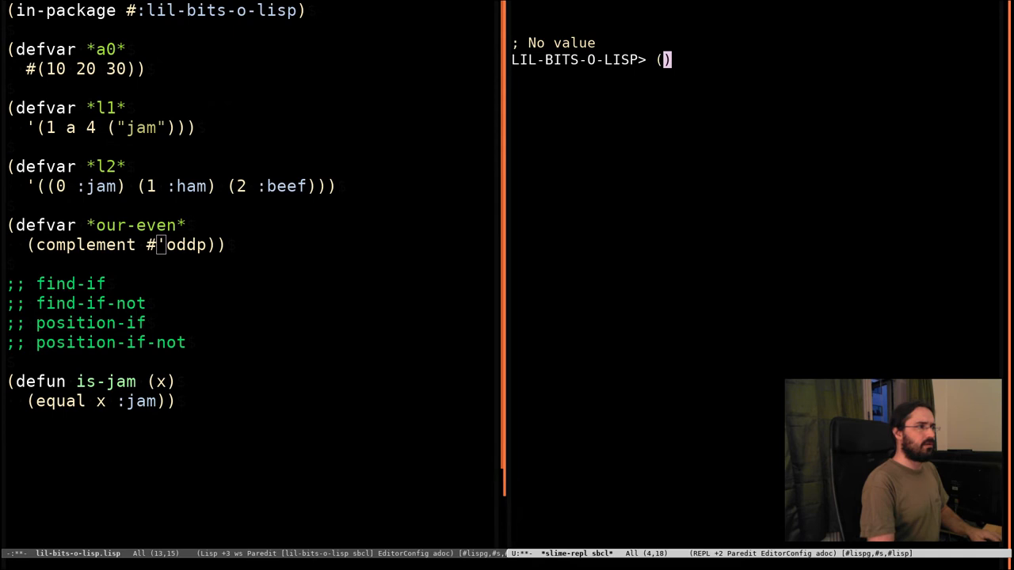
Type (find-if #'is-jam *l2* :key #'second) at the REPL prompt.
text(find-if)
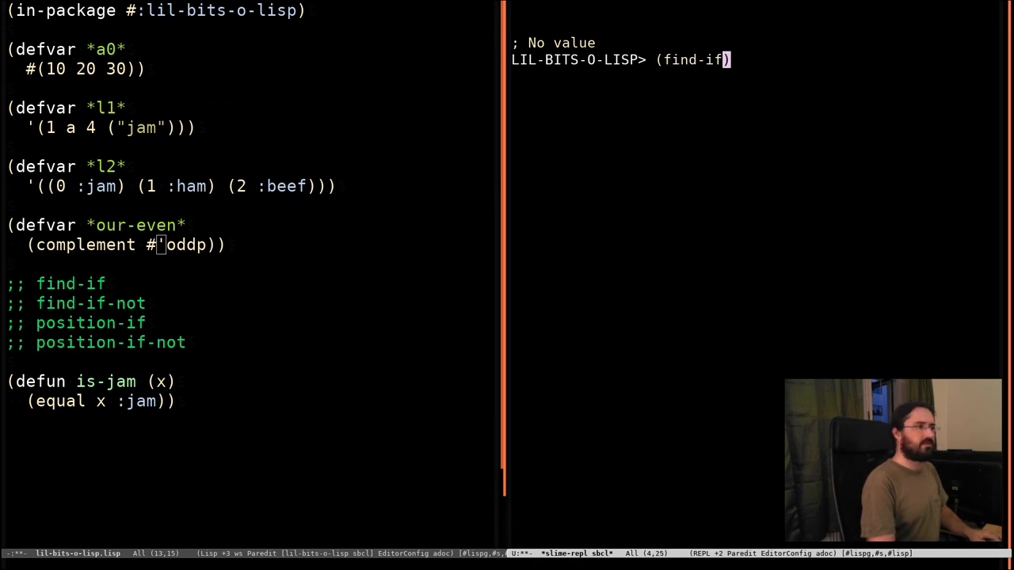
text(" ")
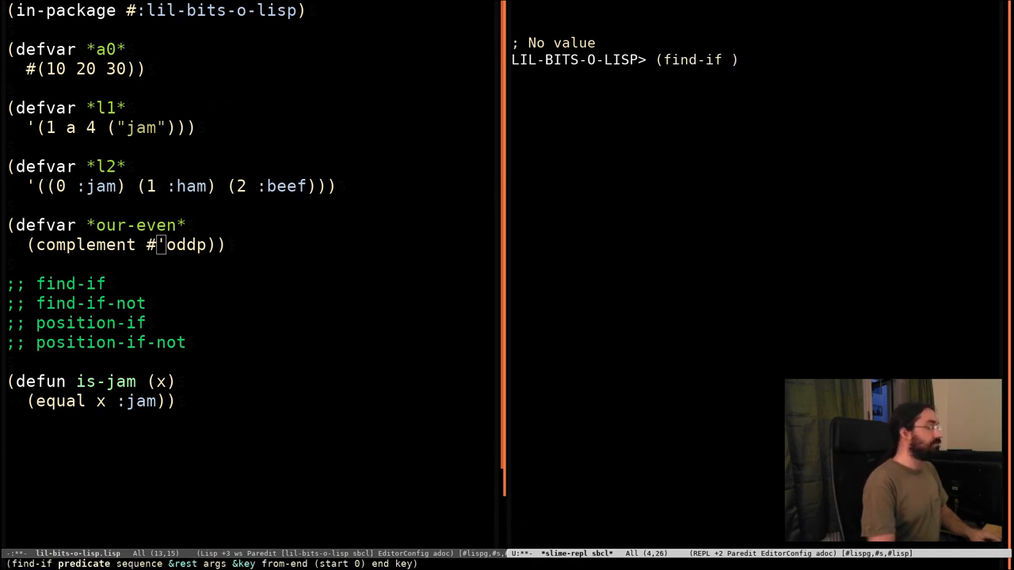
text(*)
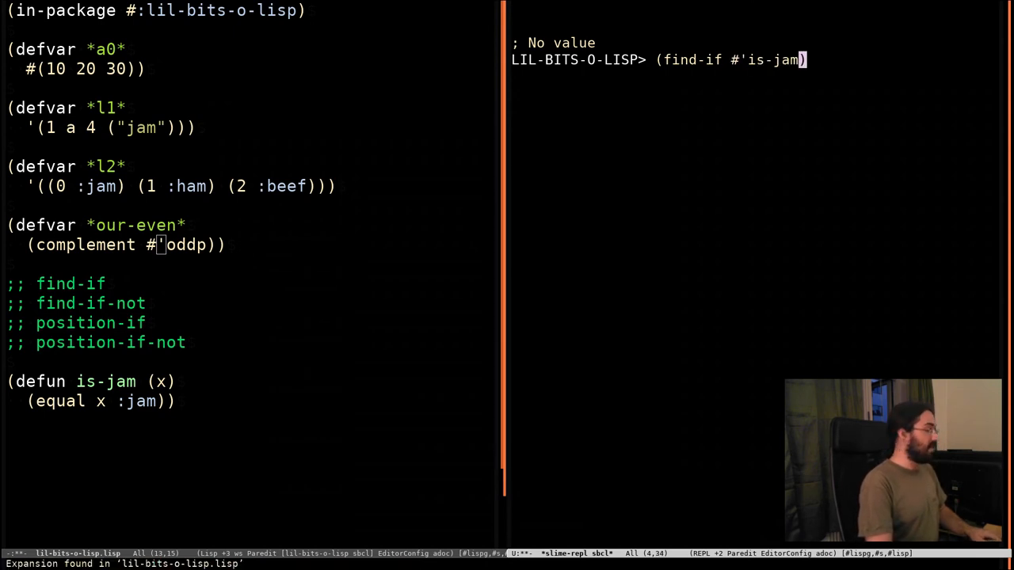
text(" ")
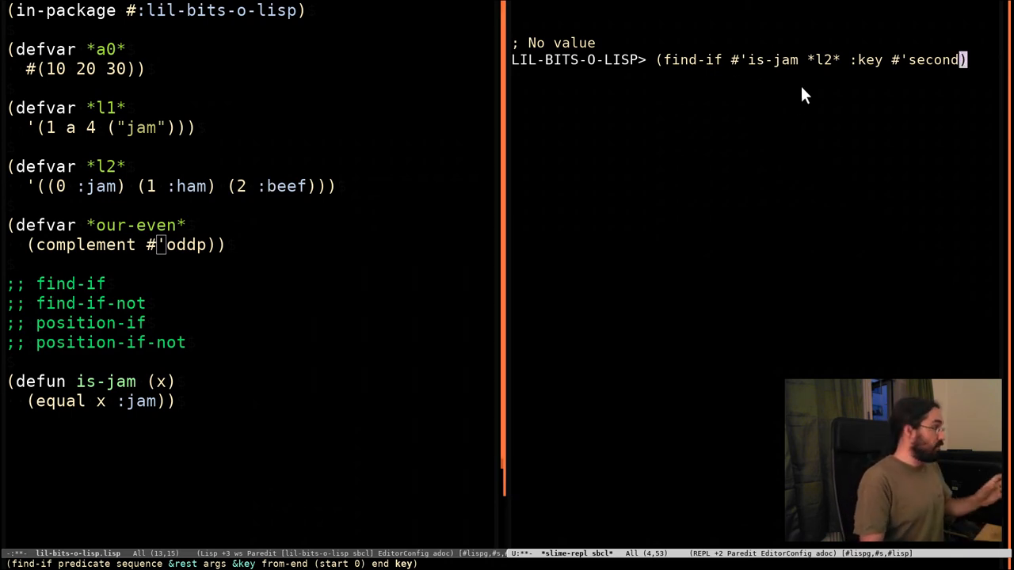
mouse_move(396, 194)
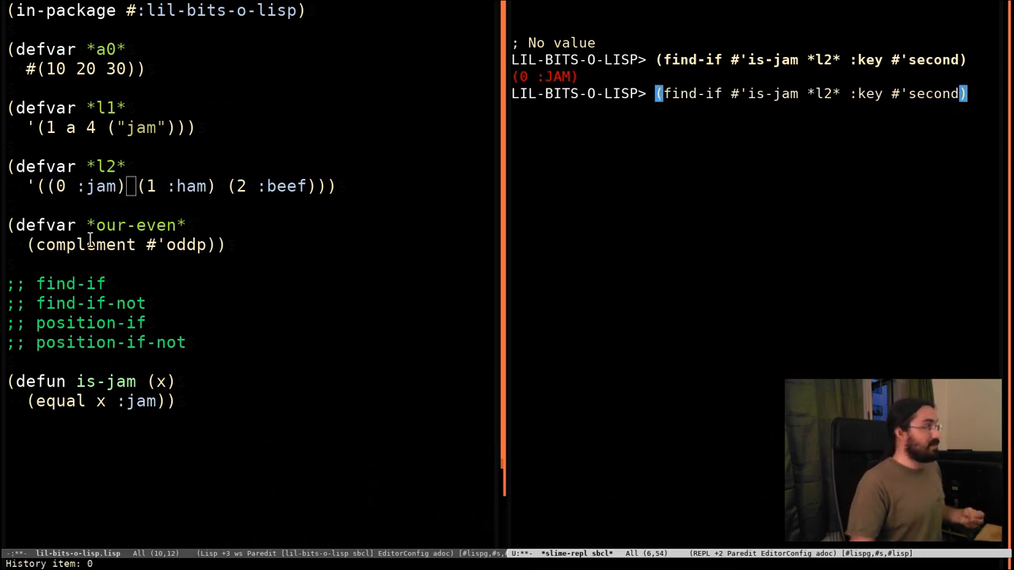
mouse_move(547, 156)
text(()
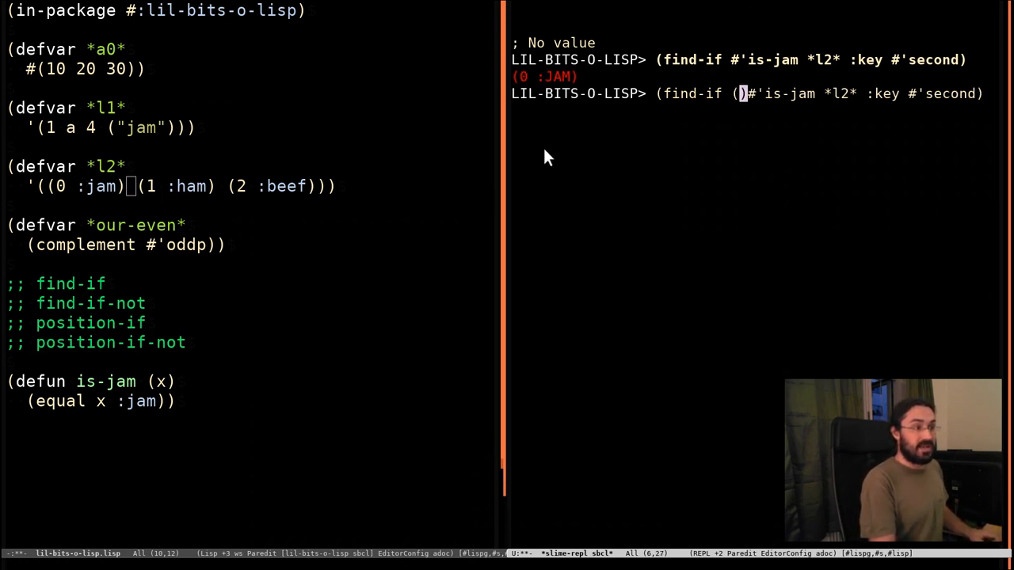
Re-run the find-if with (complement #'is-jam), getting (1 :HAM).
text(complement)
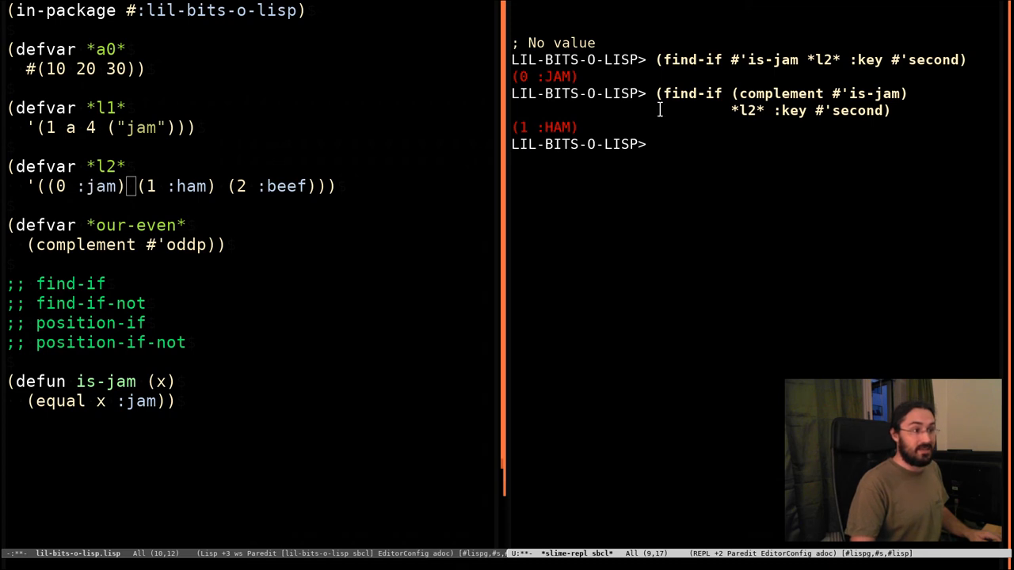
mouse_move(767, 173)
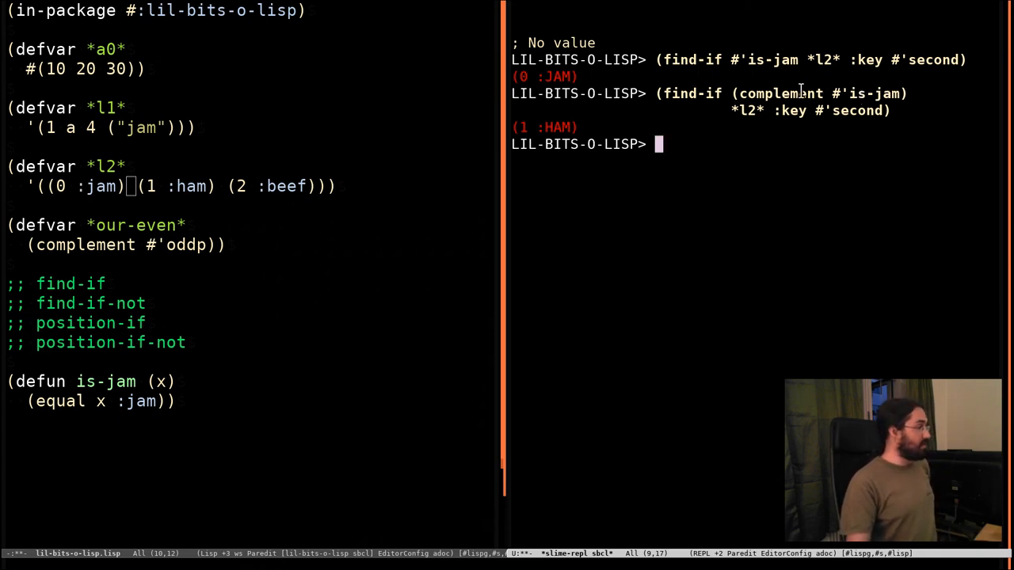
double_click(87, 185)
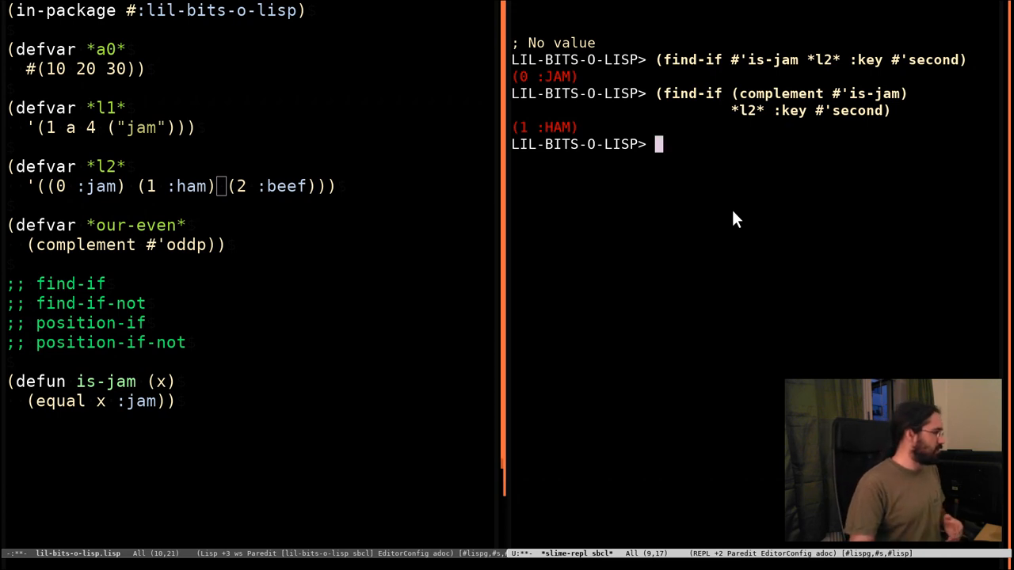
mouse_move(222, 346)
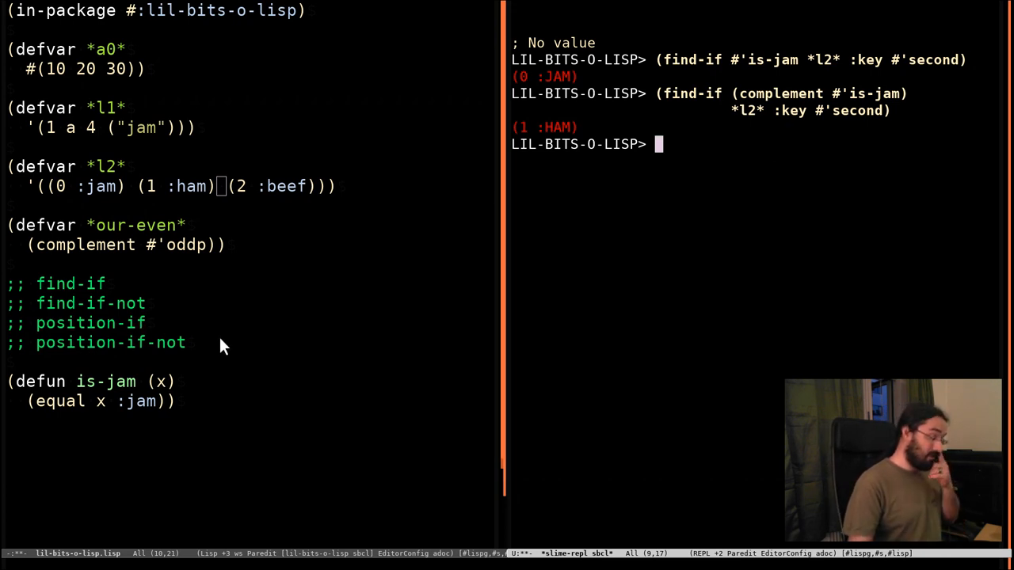
mouse_move(174, 317)
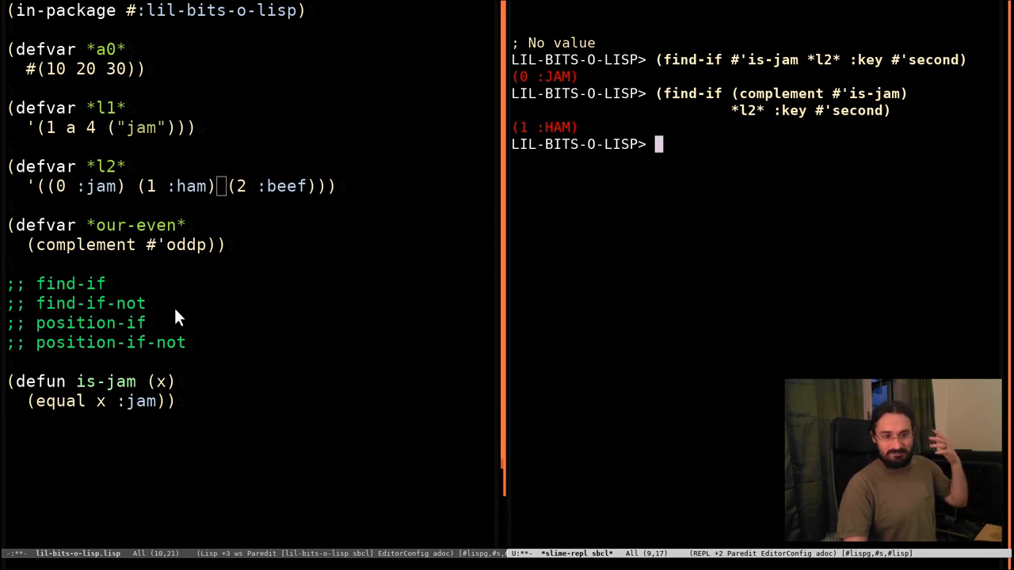
mouse_move(204, 334)
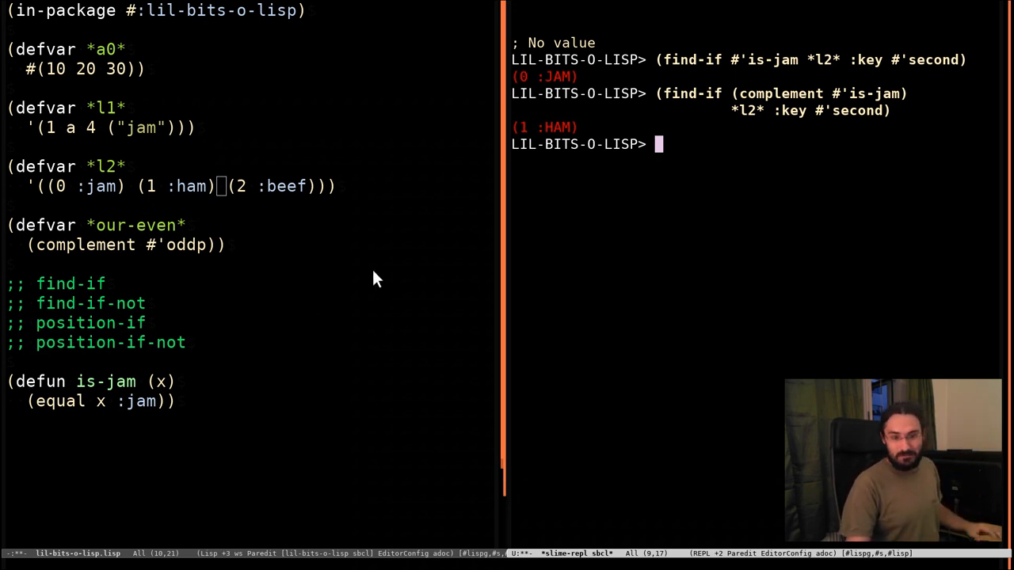
mouse_move(87, 380)
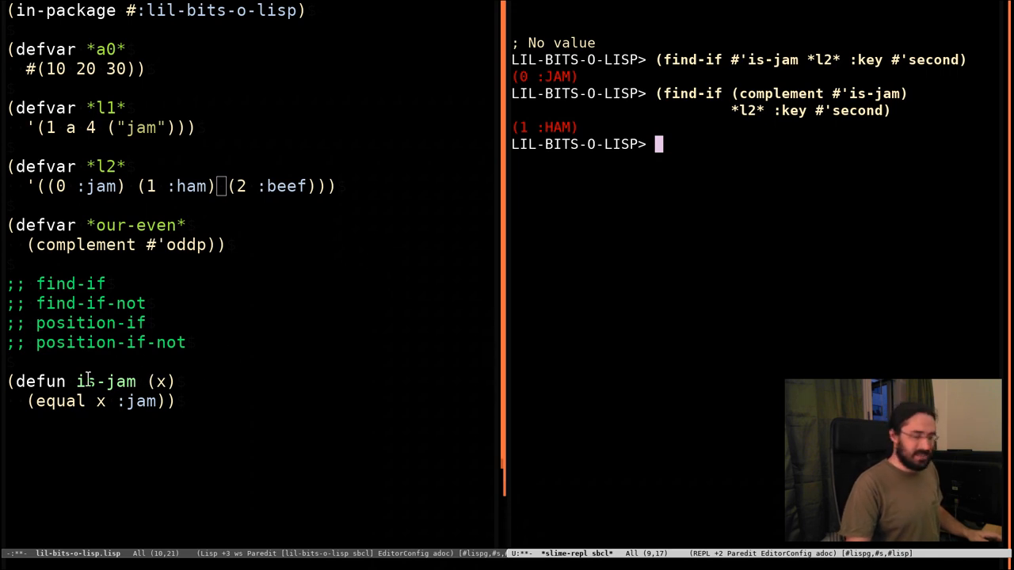
mouse_move(238, 316)
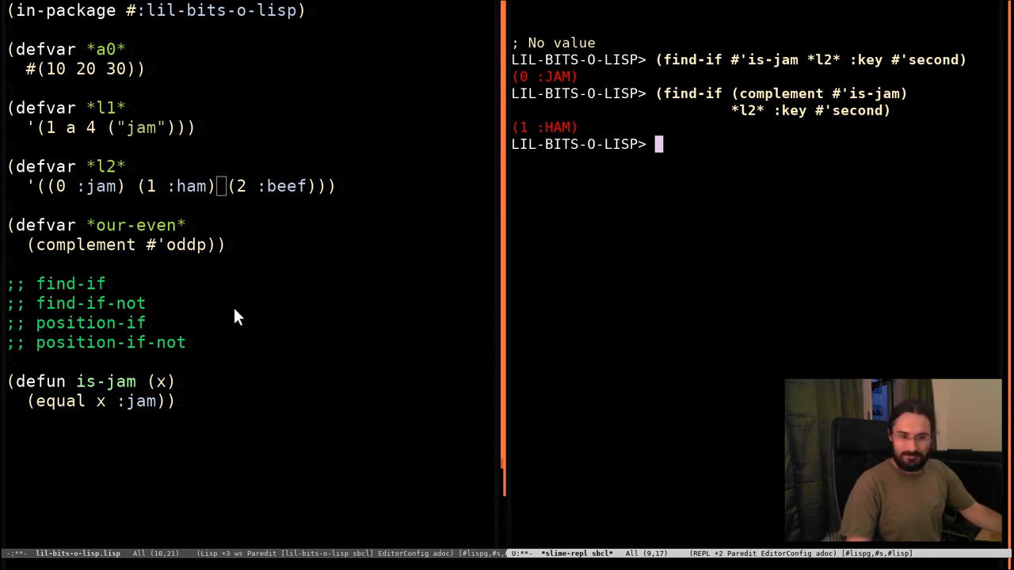